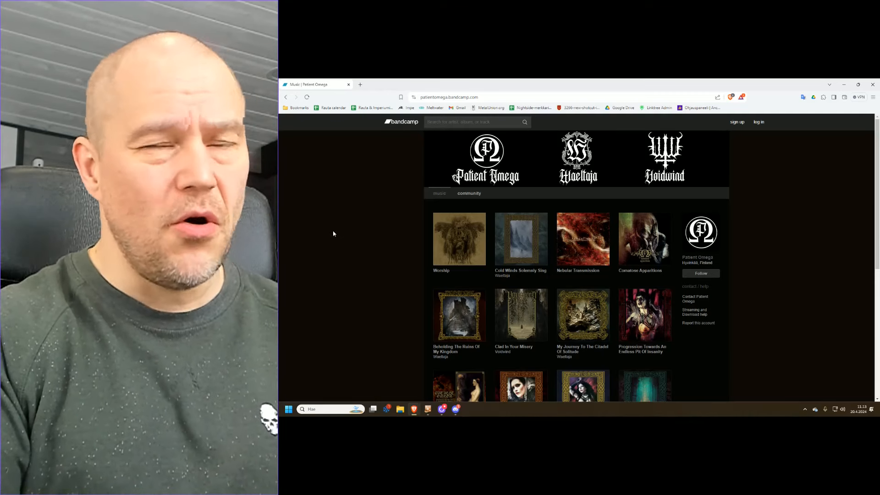
- Open Waeltaja's 'Beholding The Ruins Of My Kingdom' album page from the listing
{"action": "scroll", "scroll_direction": "down", "scroll_amount": 3}
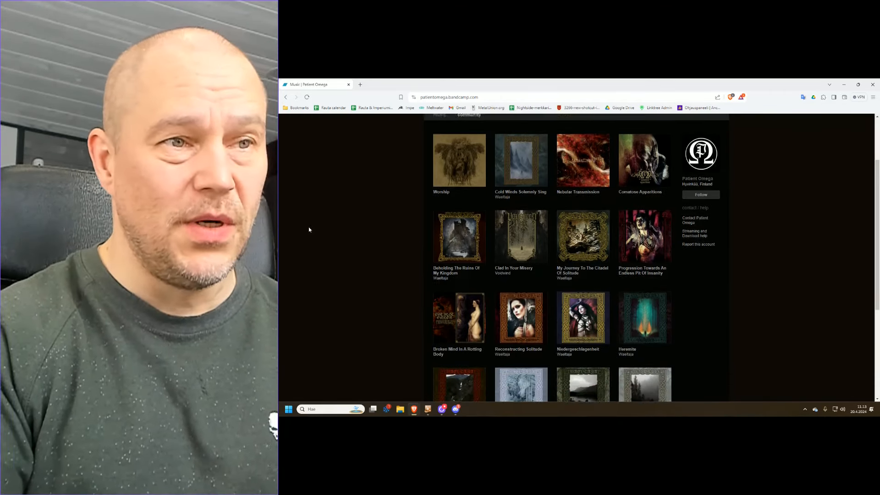
{"action": "scroll", "scroll_direction": "down", "scroll_amount": 3}
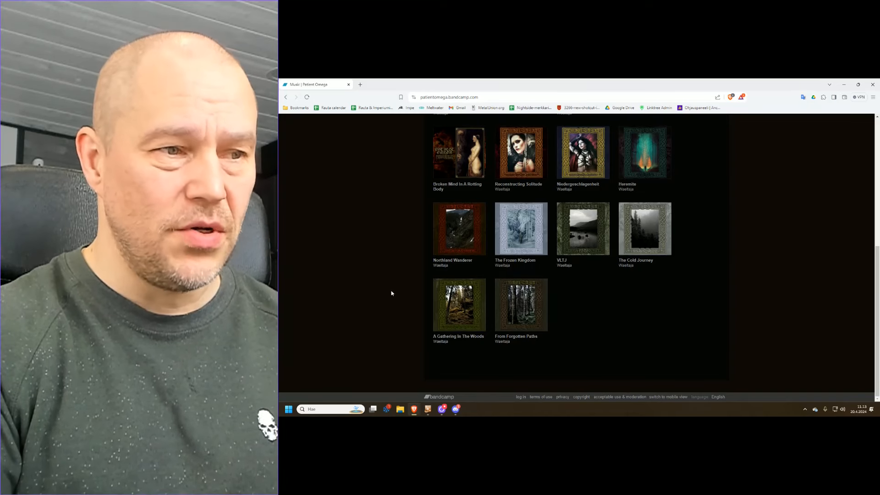
{"action": "scroll", "scroll_direction": "up", "scroll_amount": 3}
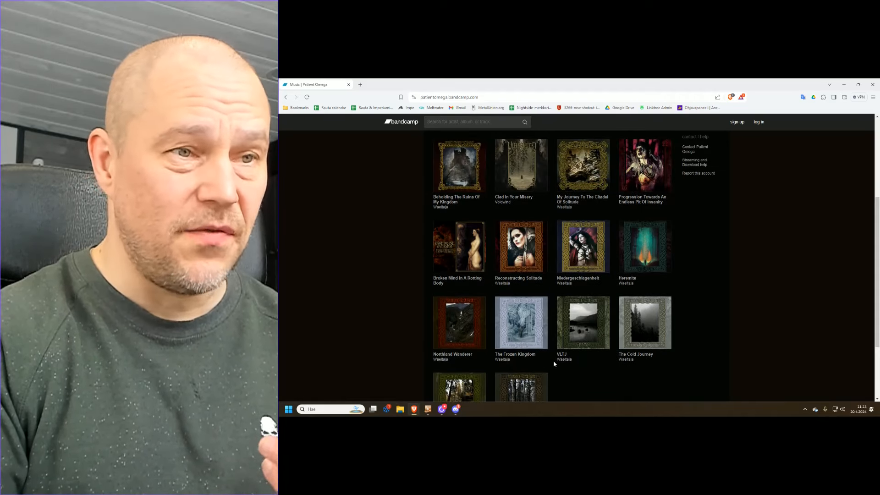
{"action": "scroll", "scroll_direction": "up", "scroll_amount": 3}
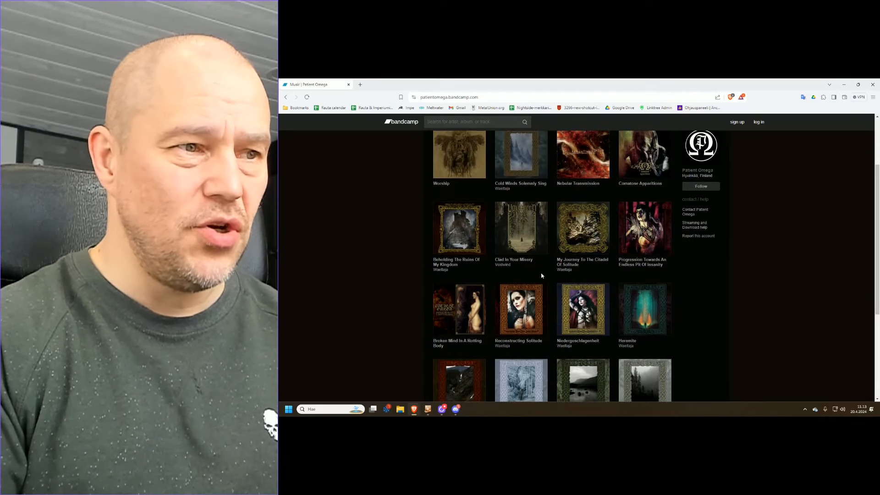
{"action": "scroll", "scroll_direction": "up", "scroll_amount": 3}
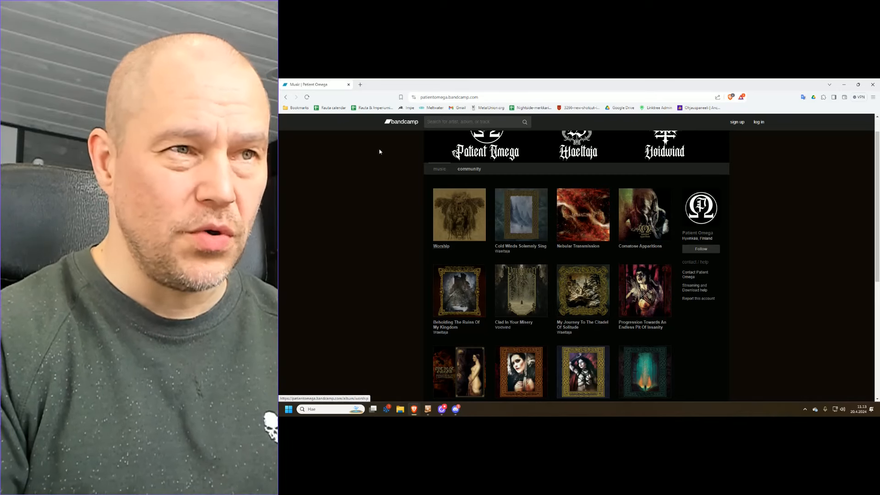
{"action": "scroll", "scroll_direction": "up", "scroll_amount": 3}
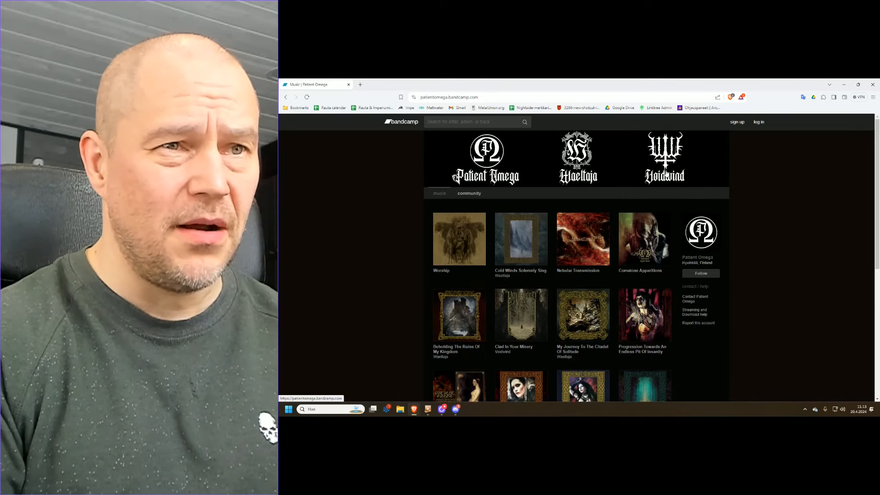
{"action": "mouse_move", "coordinate": [449, 349]}
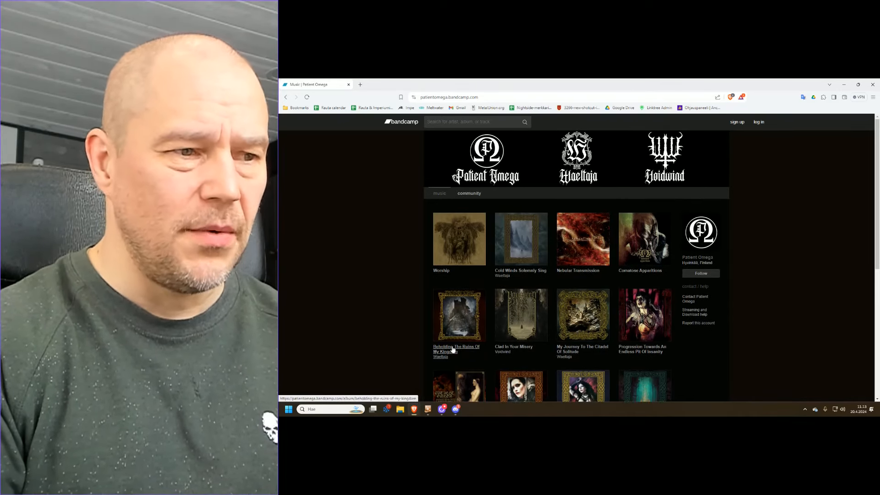
{"action": "left_click", "coordinate": [456, 315]}
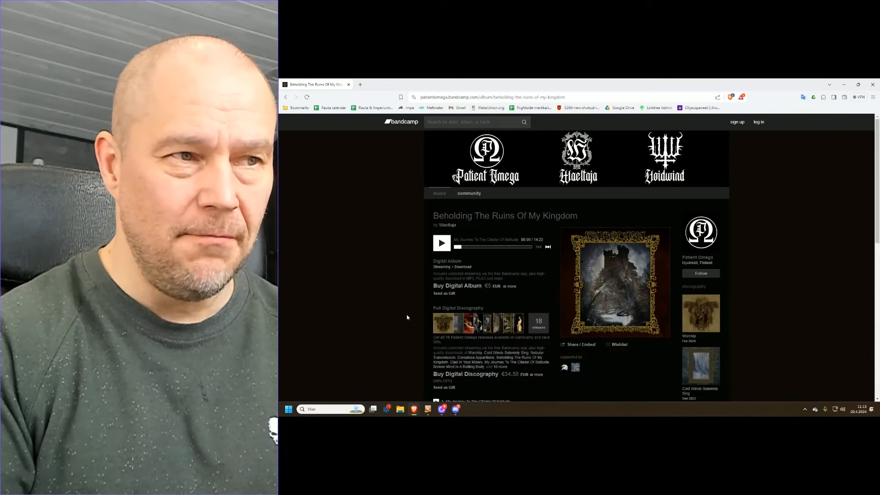
- Scroll the album page to review the four-track list and purchase options
{"action": "scroll", "scroll_direction": "down", "scroll_amount": 3}
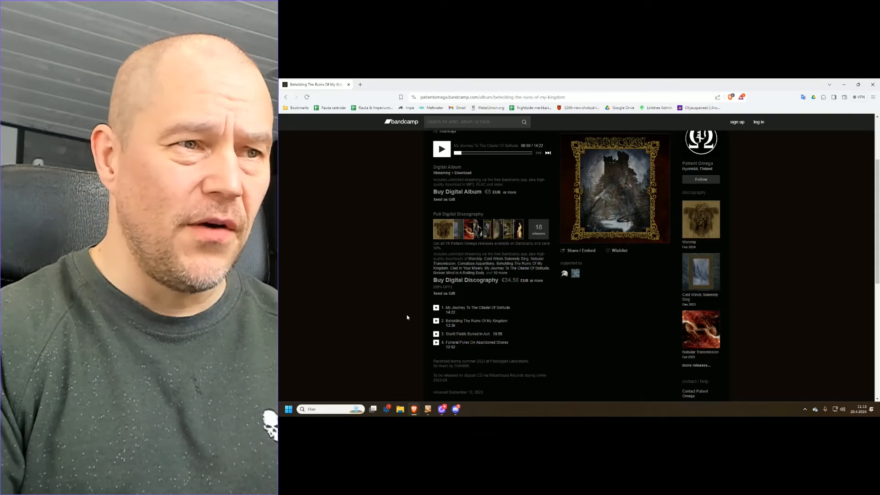
{"action": "scroll", "scroll_direction": "up", "scroll_amount": 3}
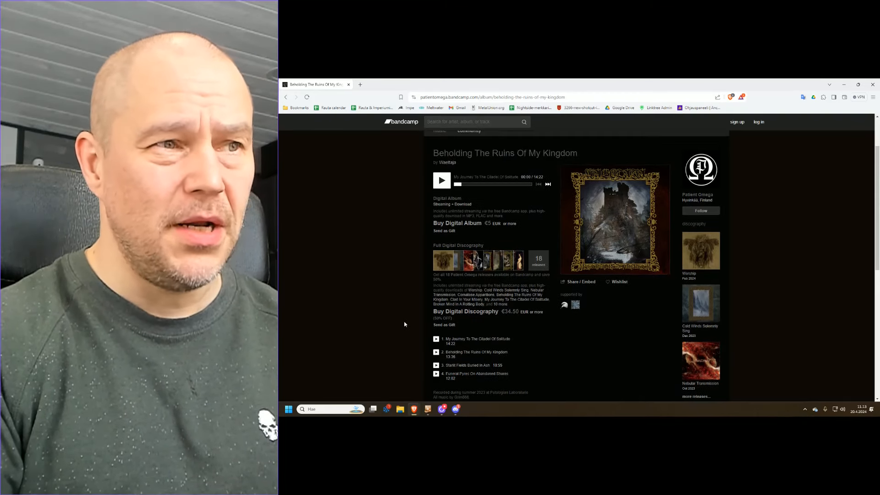
{"action": "scroll", "scroll_direction": "down", "scroll_amount": 3}
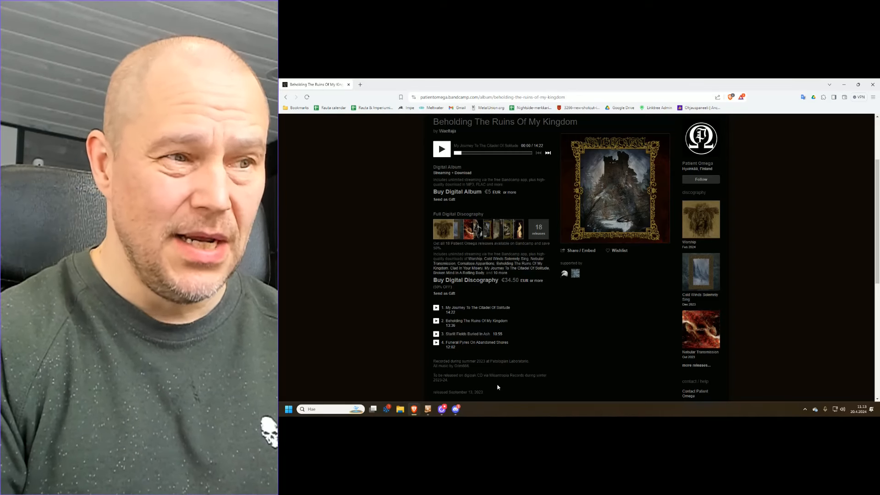
{"action": "scroll", "scroll_direction": "up", "scroll_amount": 3}
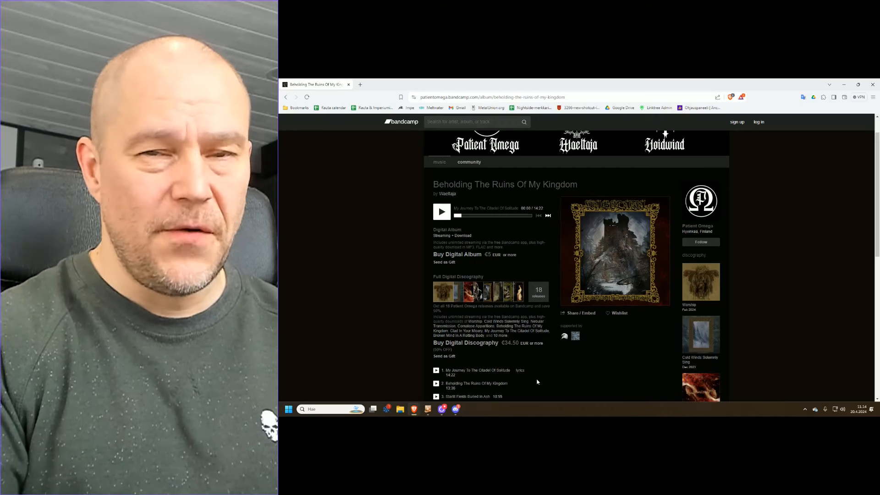
{"action": "mouse_move", "coordinate": [537, 385]}
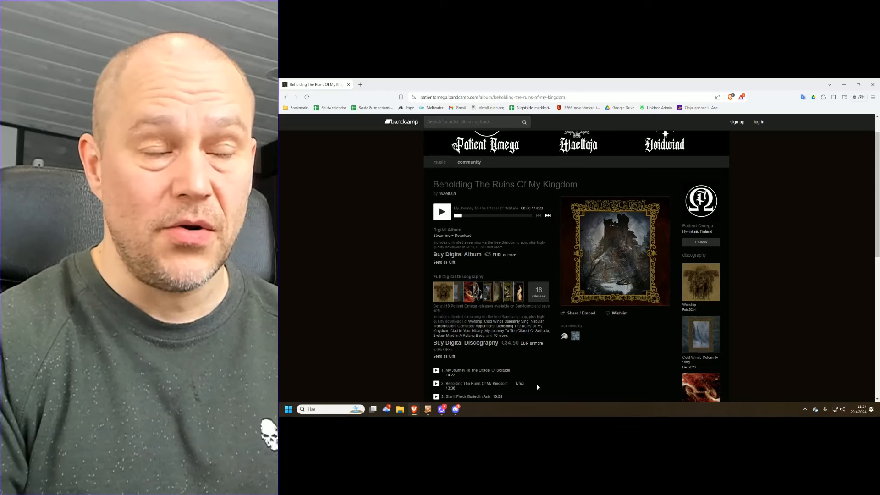
{"action": "mouse_move", "coordinate": [541, 391]}
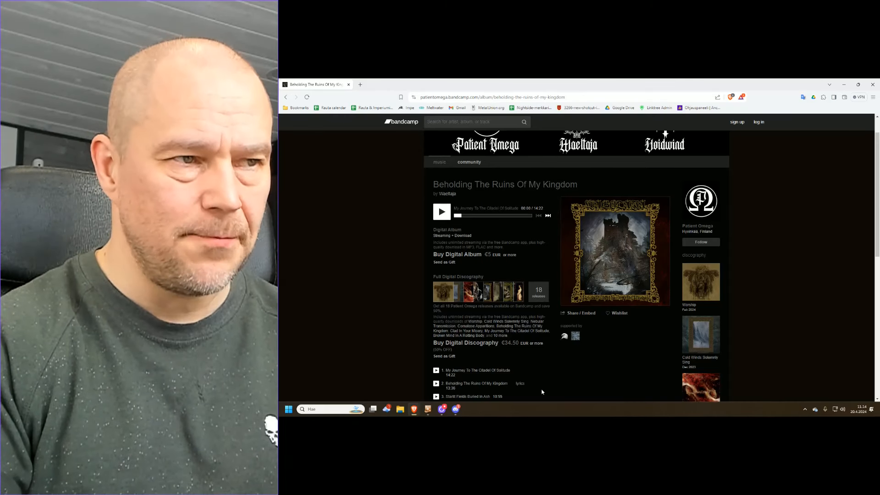
{"action": "scroll", "scroll_direction": "down", "scroll_amount": 3}
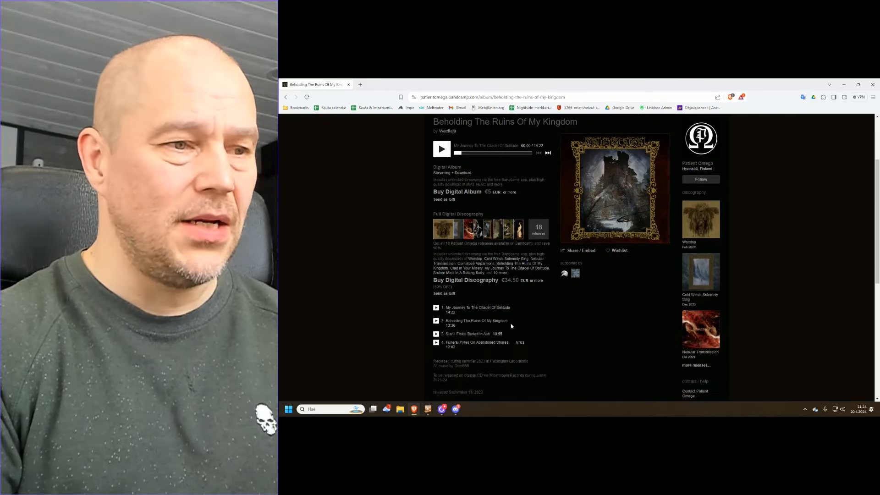
{"action": "mouse_move", "coordinate": [516, 292]}
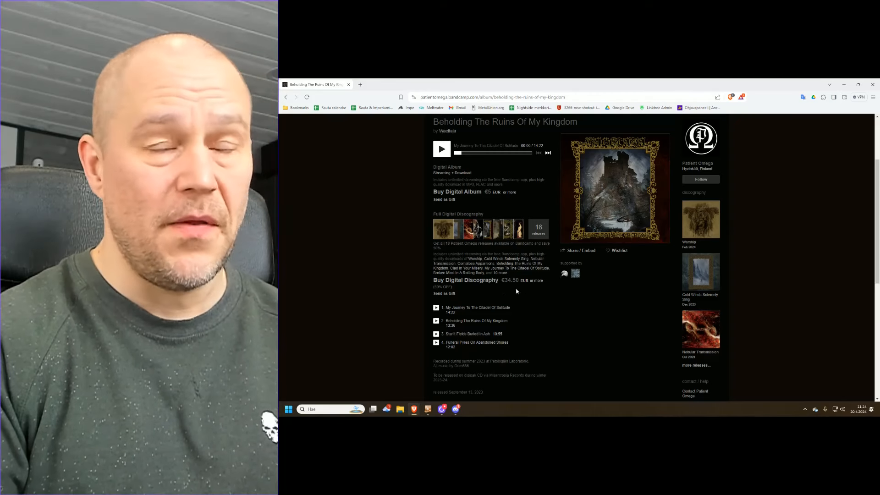
{"action": "mouse_move", "coordinate": [552, 348]}
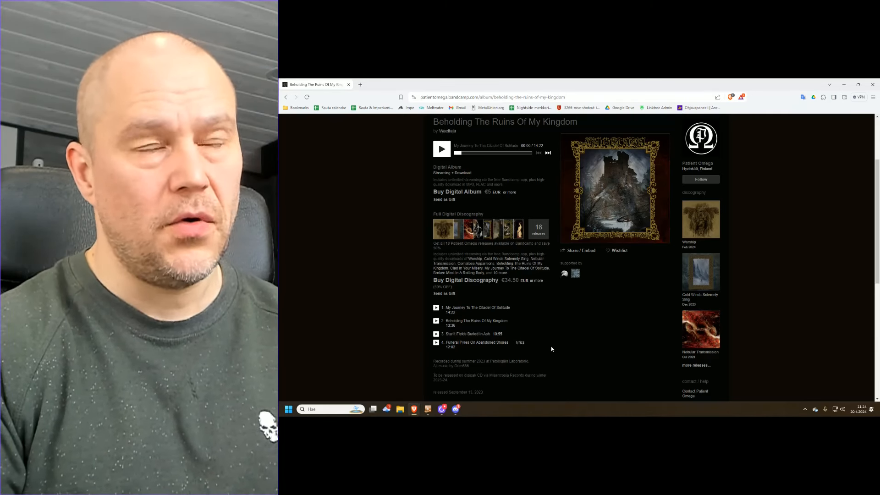
{"action": "scroll", "scroll_direction": "up", "scroll_amount": 3}
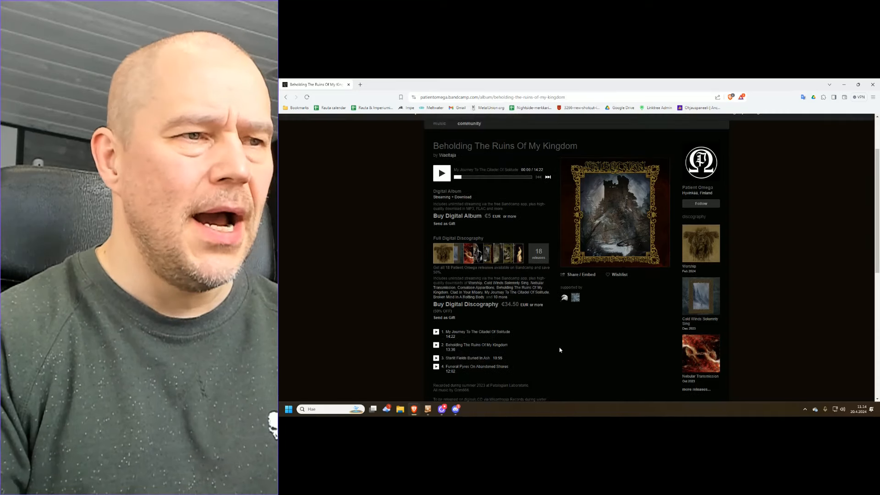
{"action": "scroll", "scroll_direction": "up", "scroll_amount": 3}
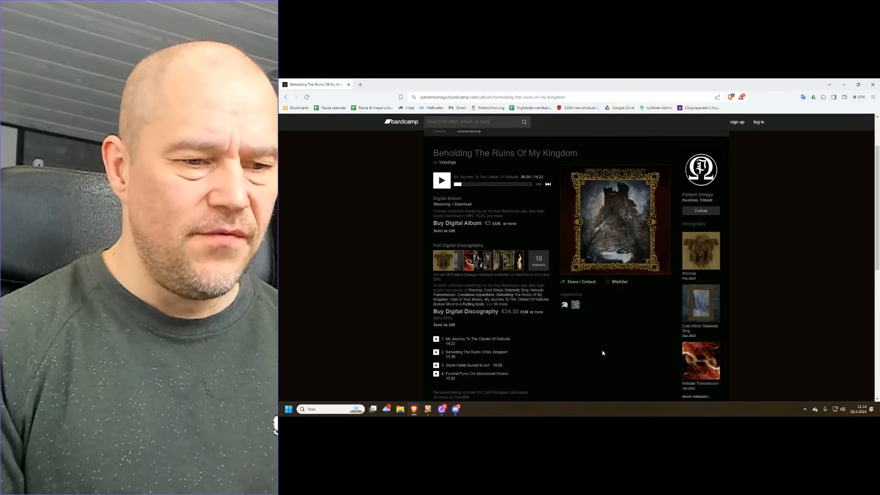